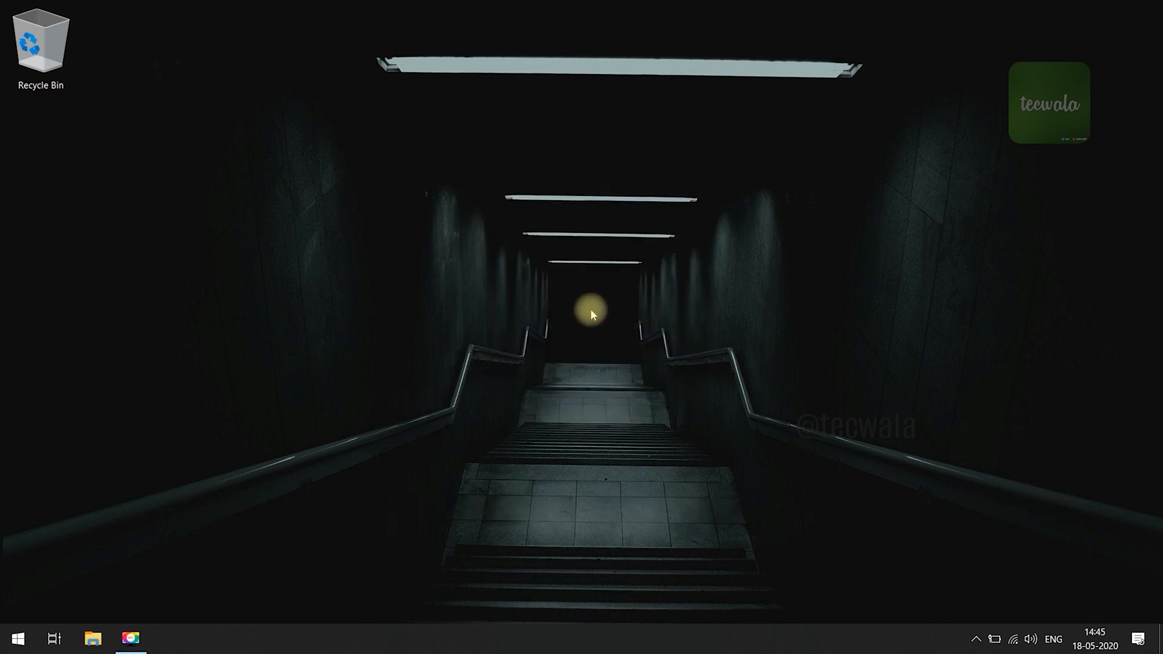
- Bring up the desktop's New submenu where a shortcut can be created
right_click(594, 297)
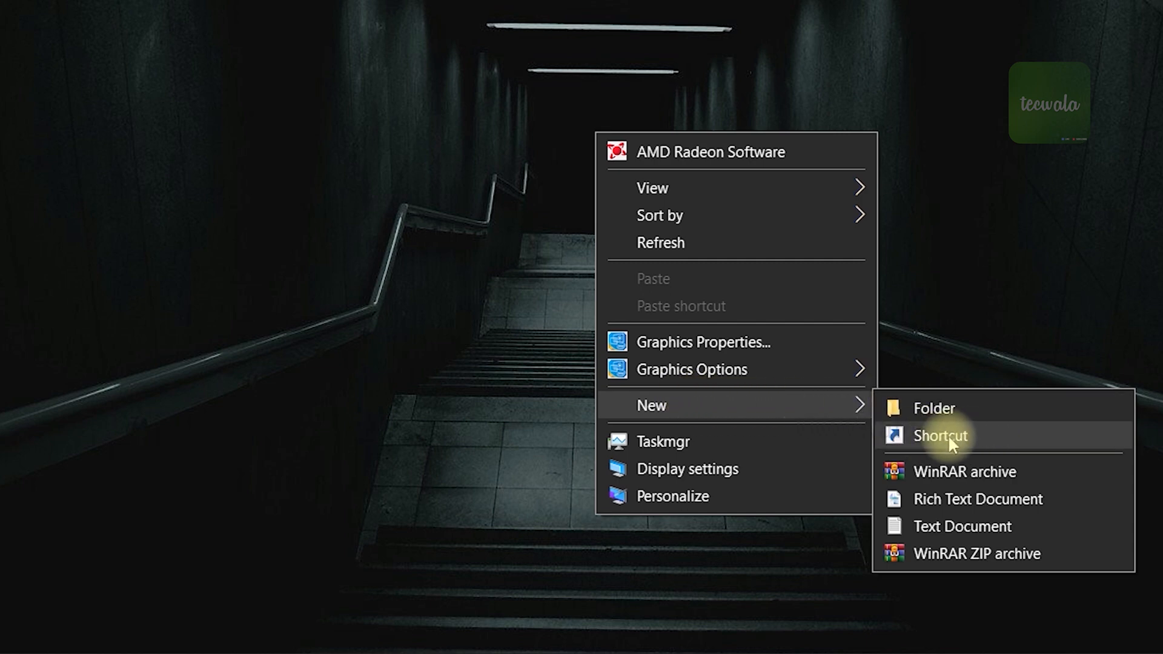
- Start a new shortcut with shutdown -s -t 3600 as its item location
left_click(940, 435)
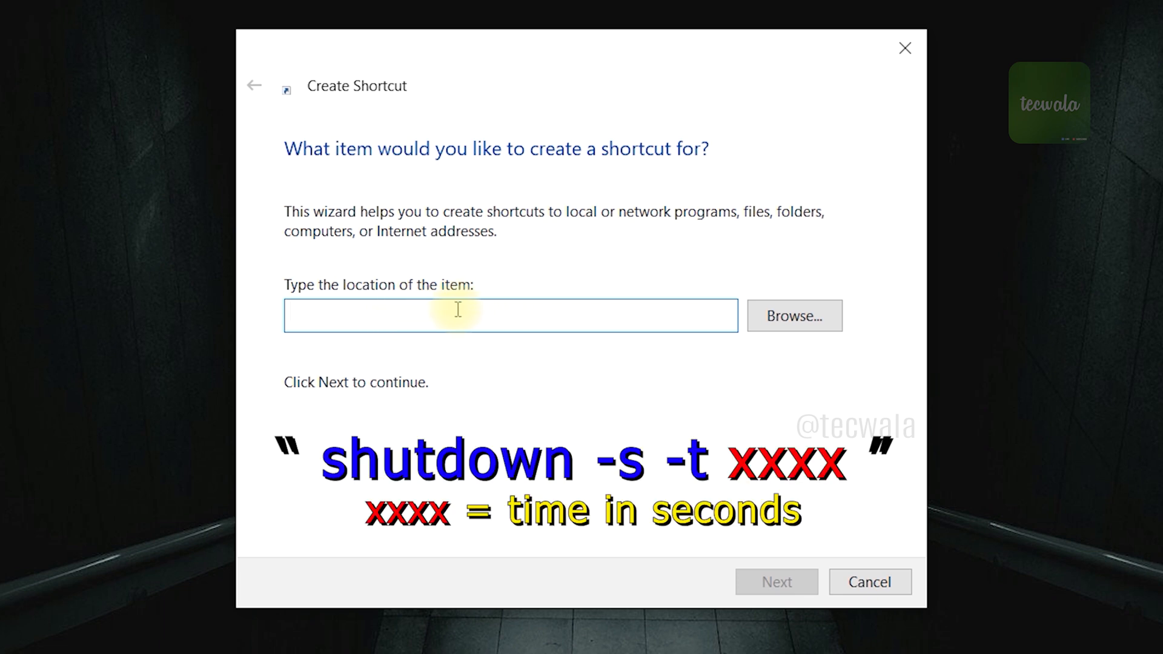
type("shu")
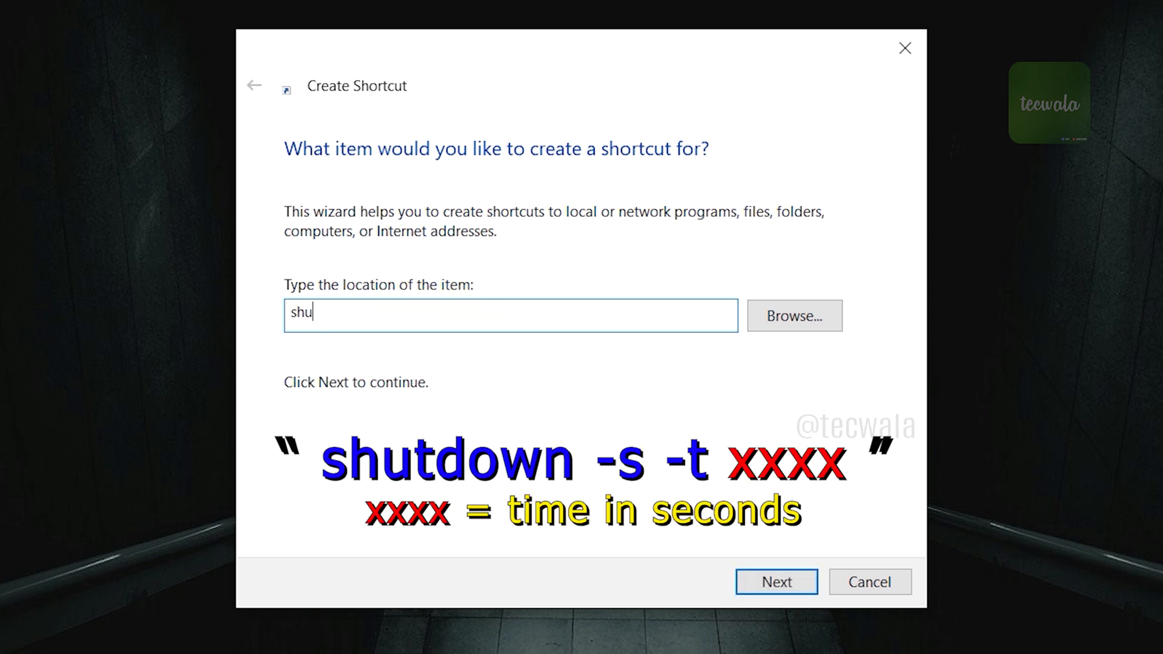
type("tdown")
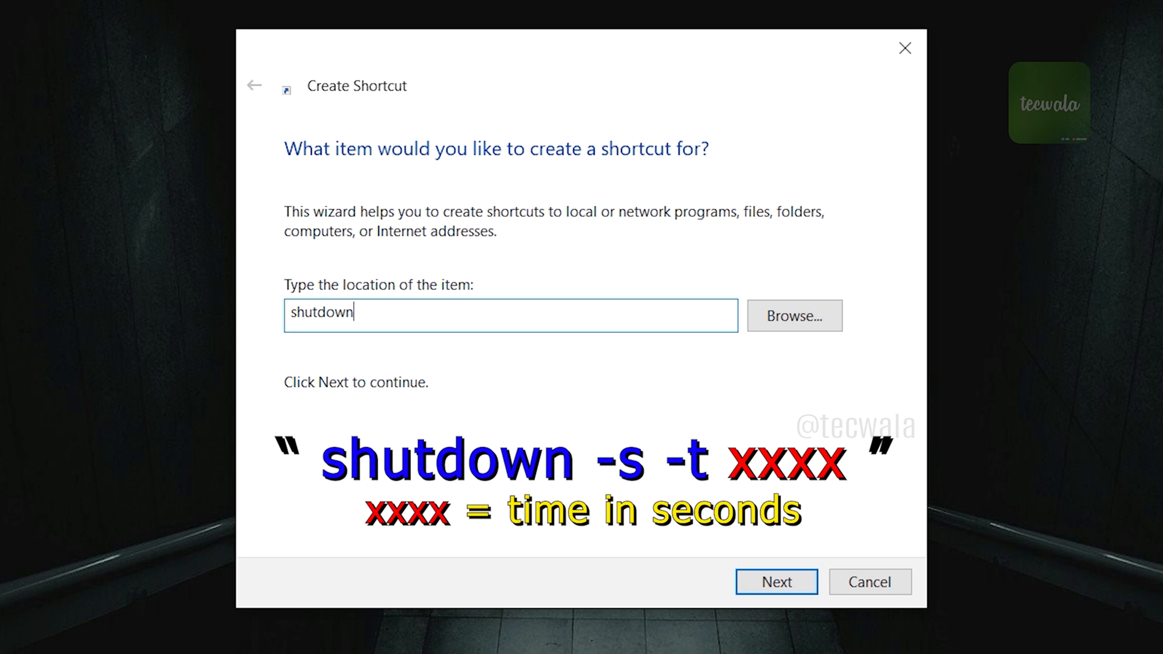
type("-s")
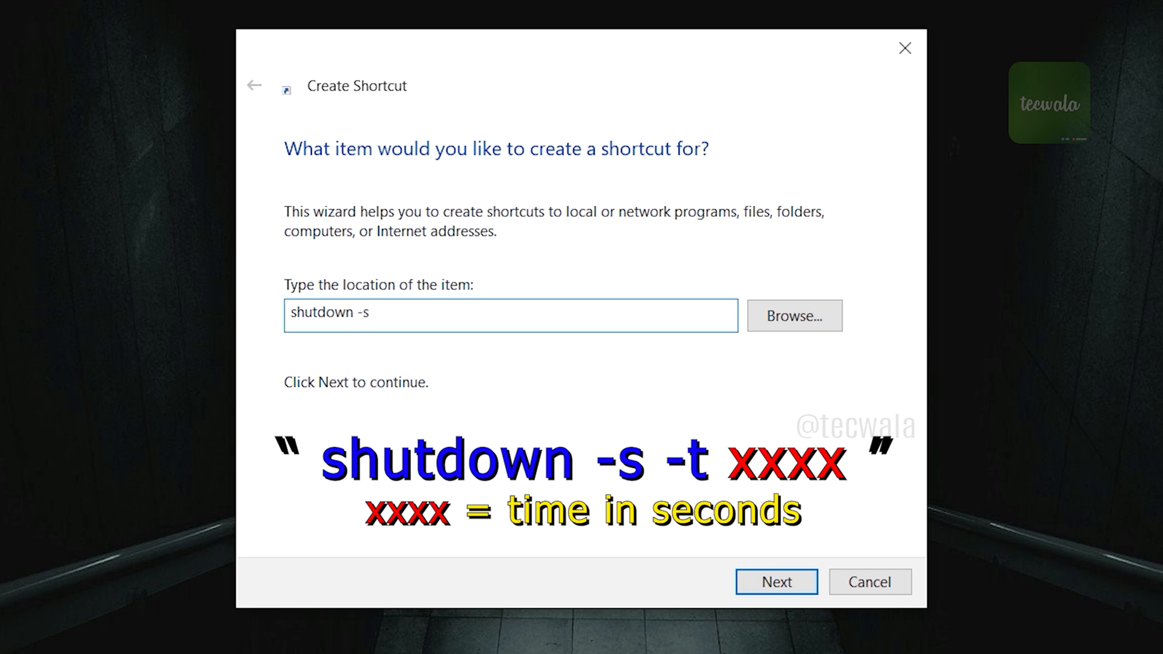
type("-t")
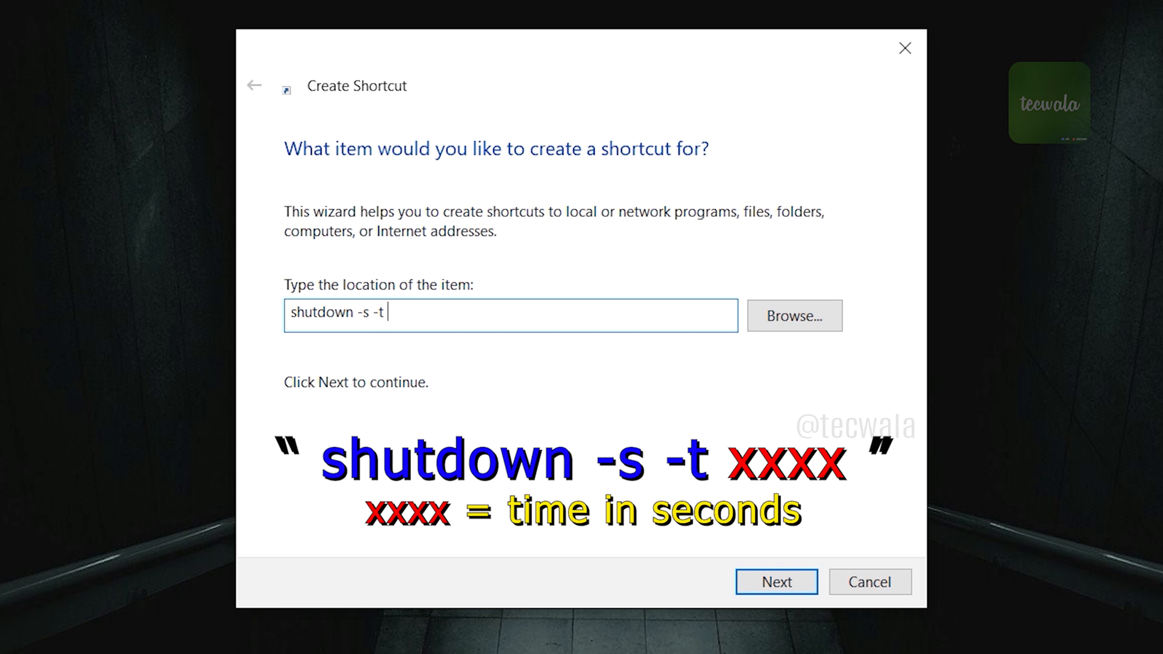
type("3600")
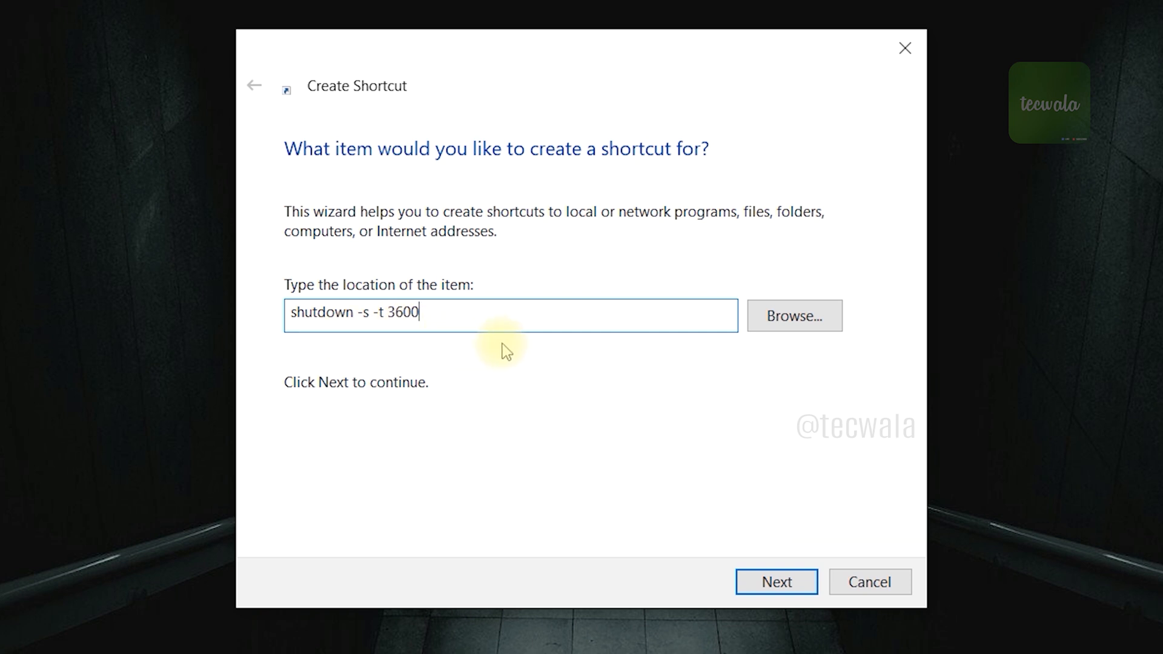
mouse_move(776, 582)
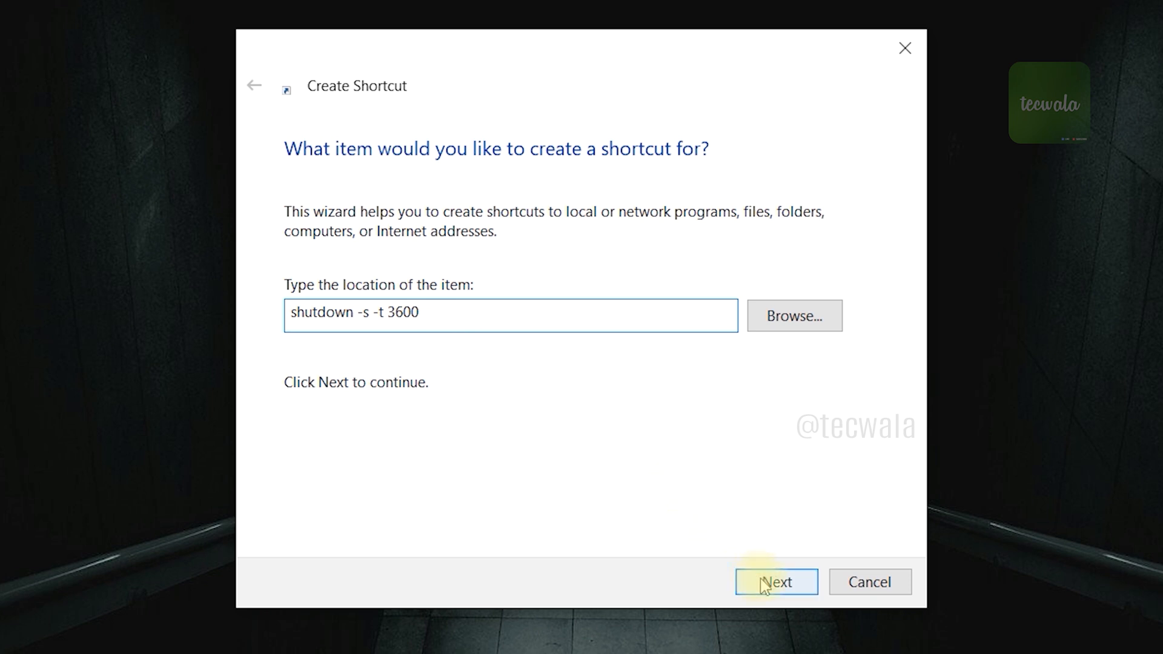
- Name the shortcut 'shutdown 1 hour' and finish creating it on the desktop
left_click(775, 581)
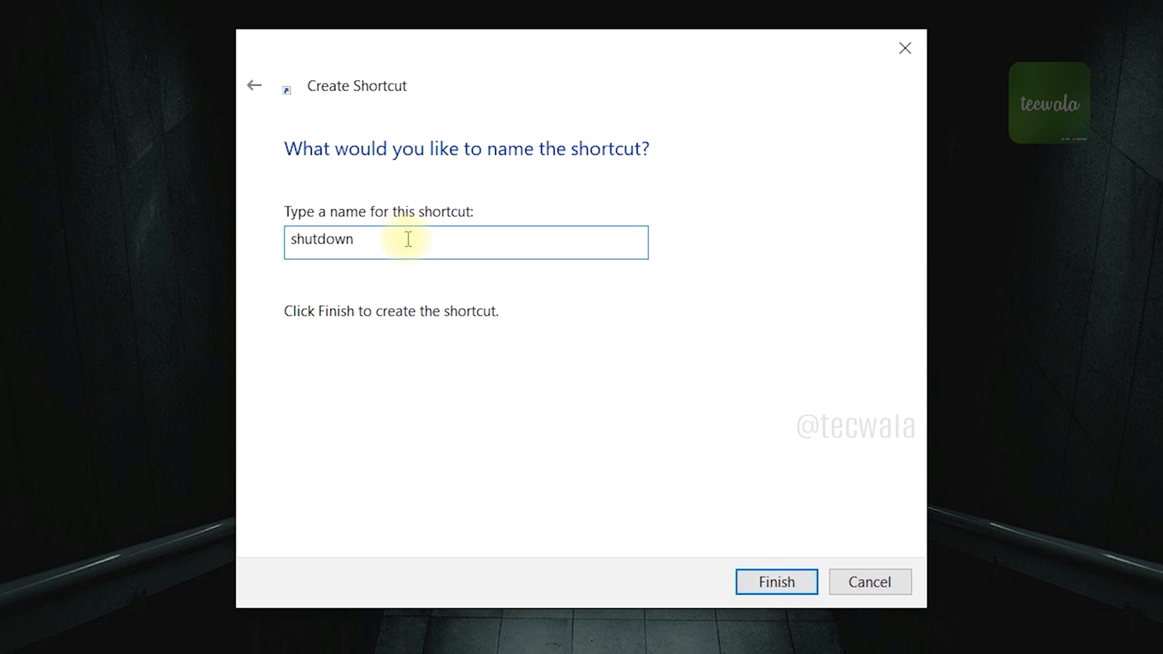
type("1 hou")
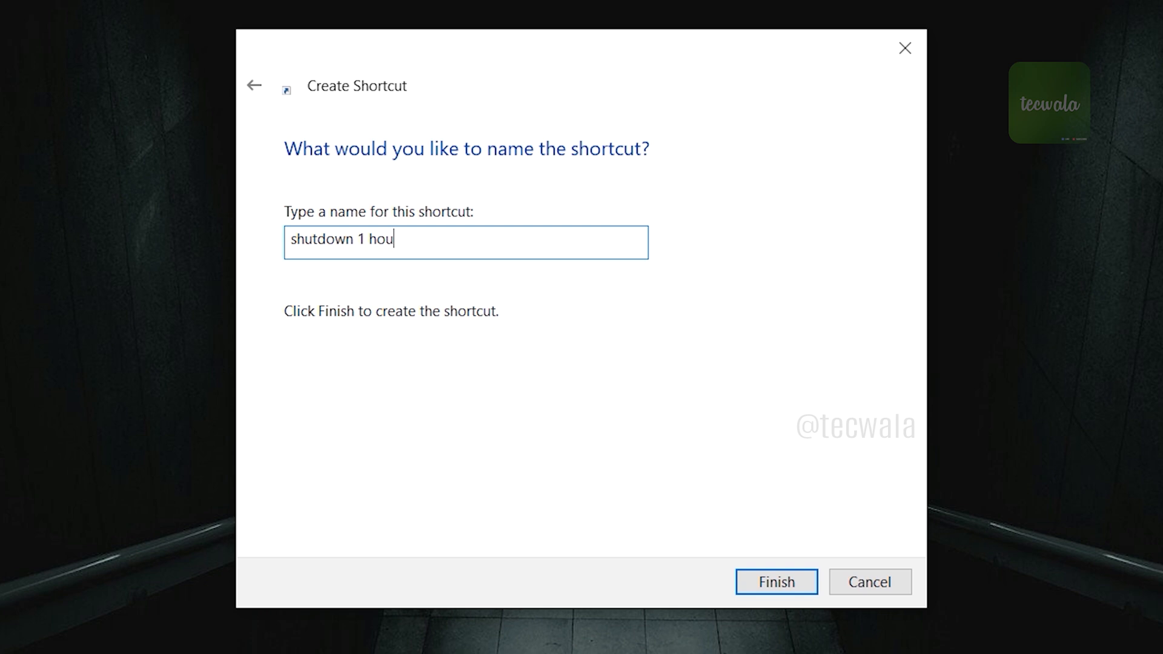
type("r")
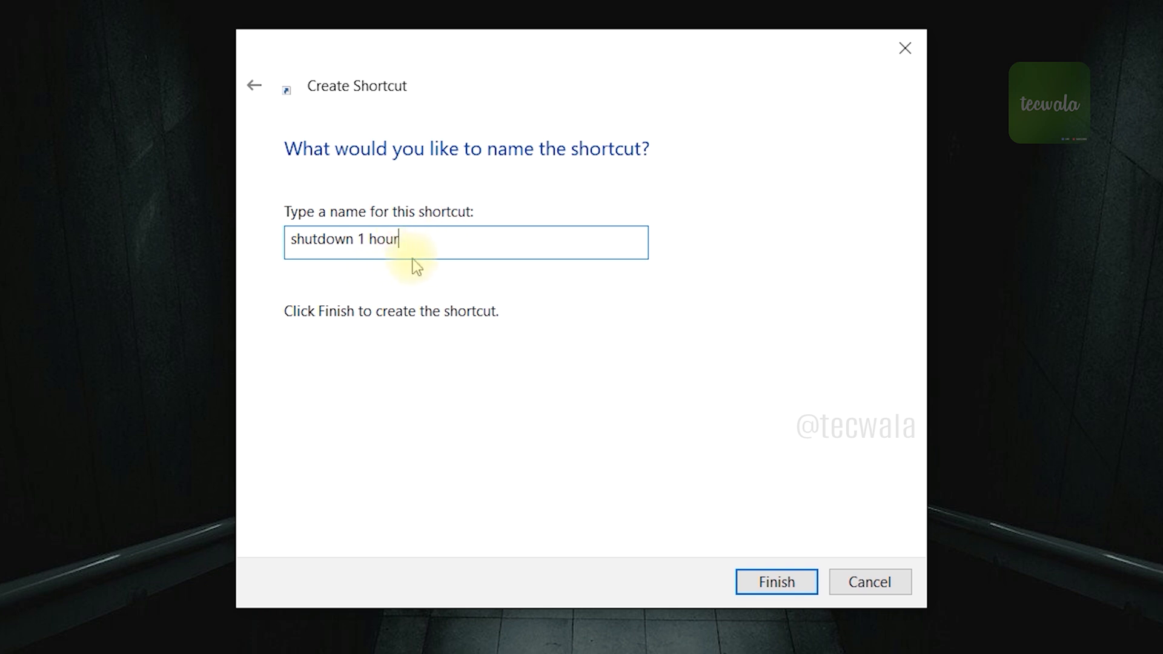
left_click(776, 581)
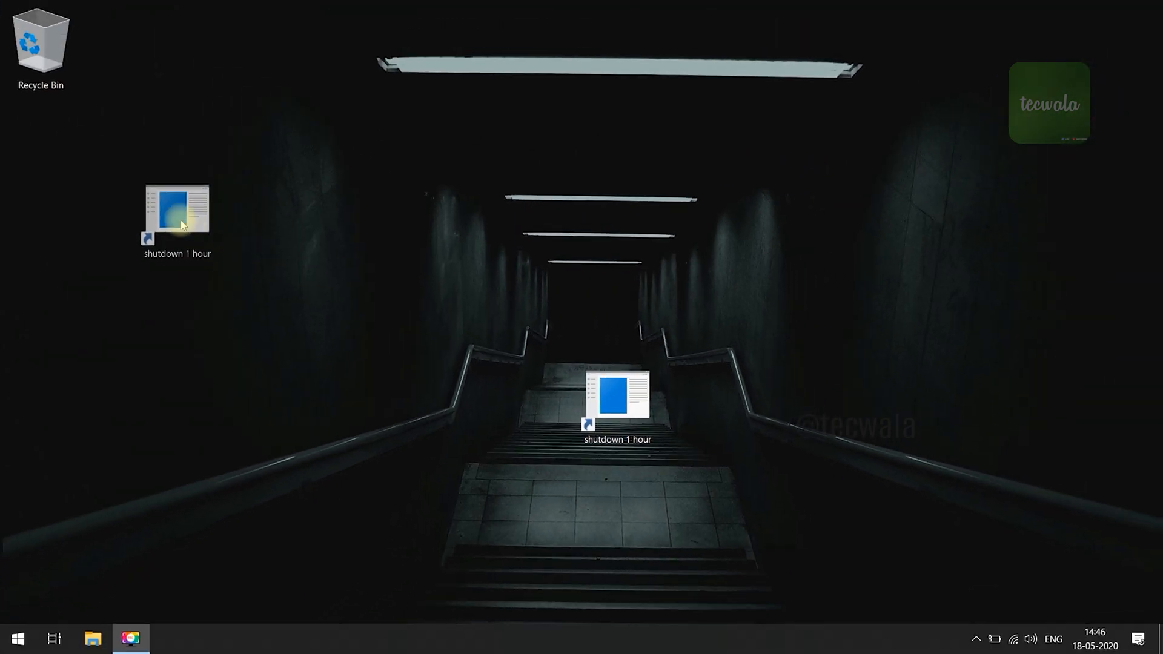
- Move the new shutdown shortcut to sit below the Recycle Bin
left_click_drag(176, 210, 41, 159)
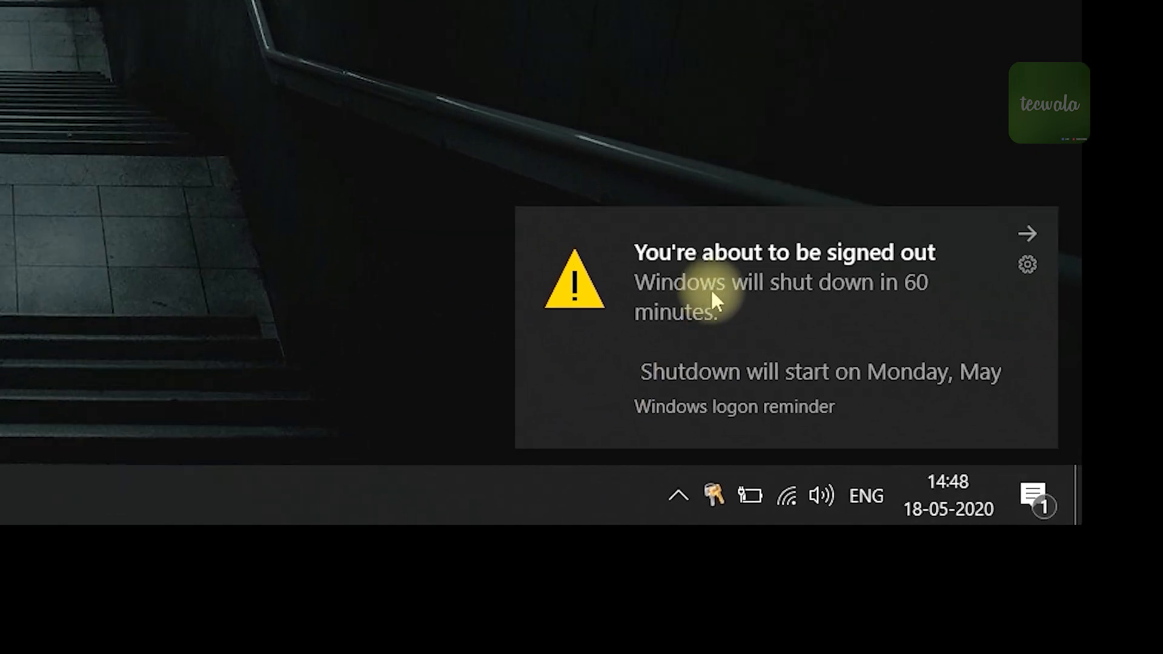
mouse_move(927, 304)
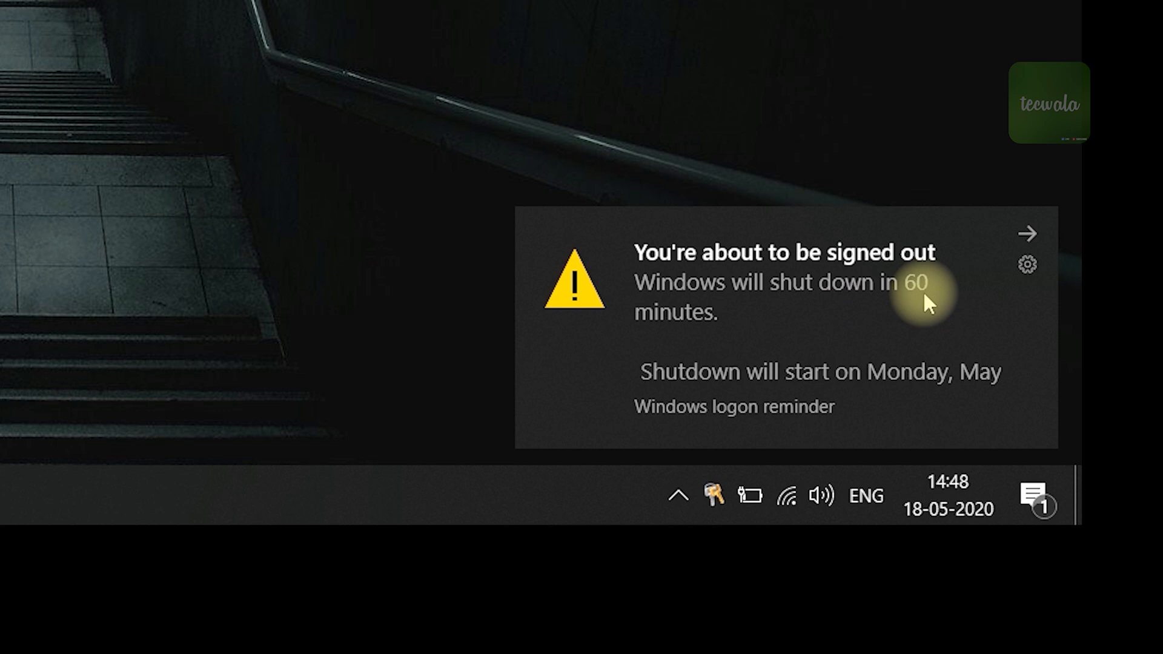
mouse_move(71, 111)
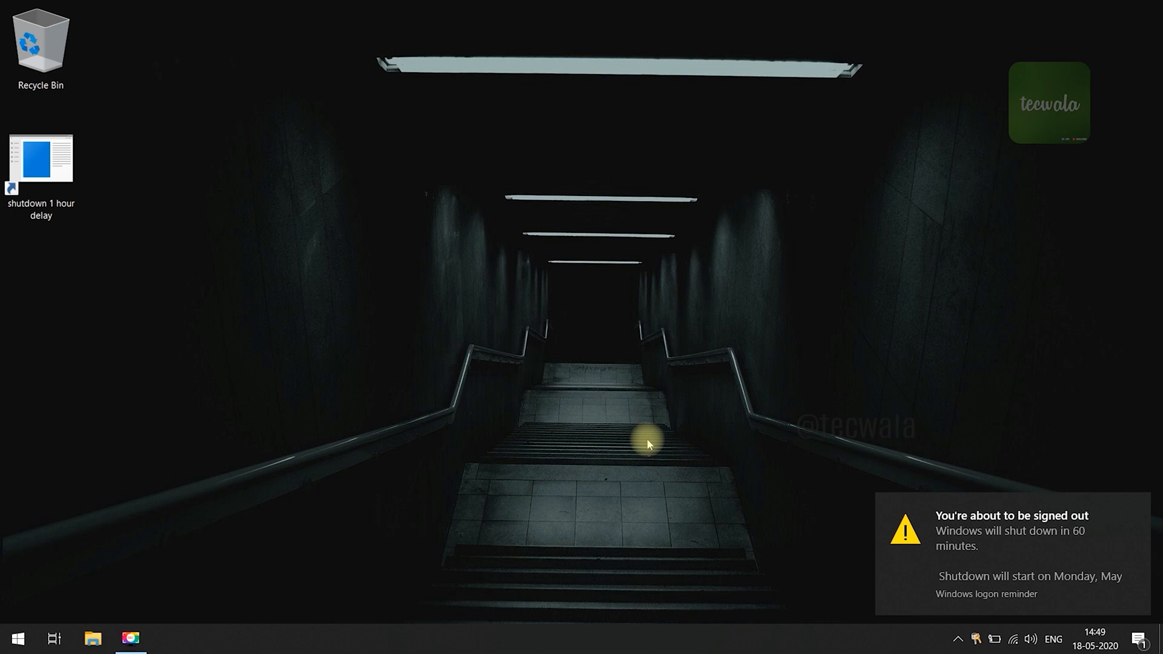
- Start a second shortcut with shutdown -a as its item location
right_click(647, 444)
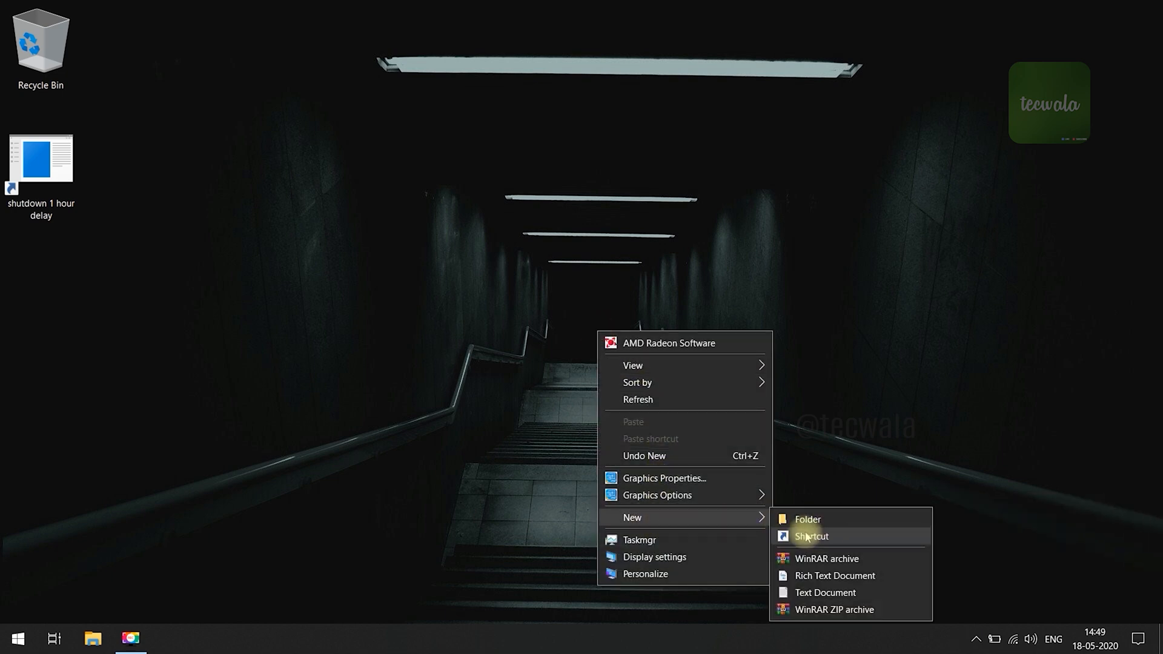
left_click(811, 537)
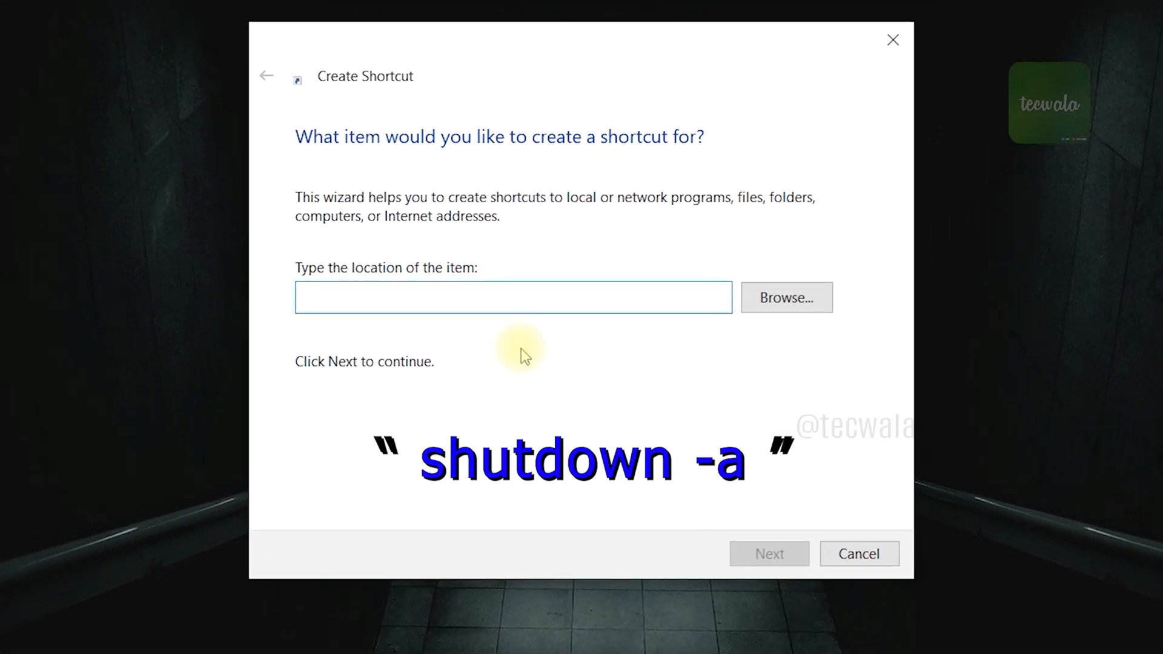
type("shut")
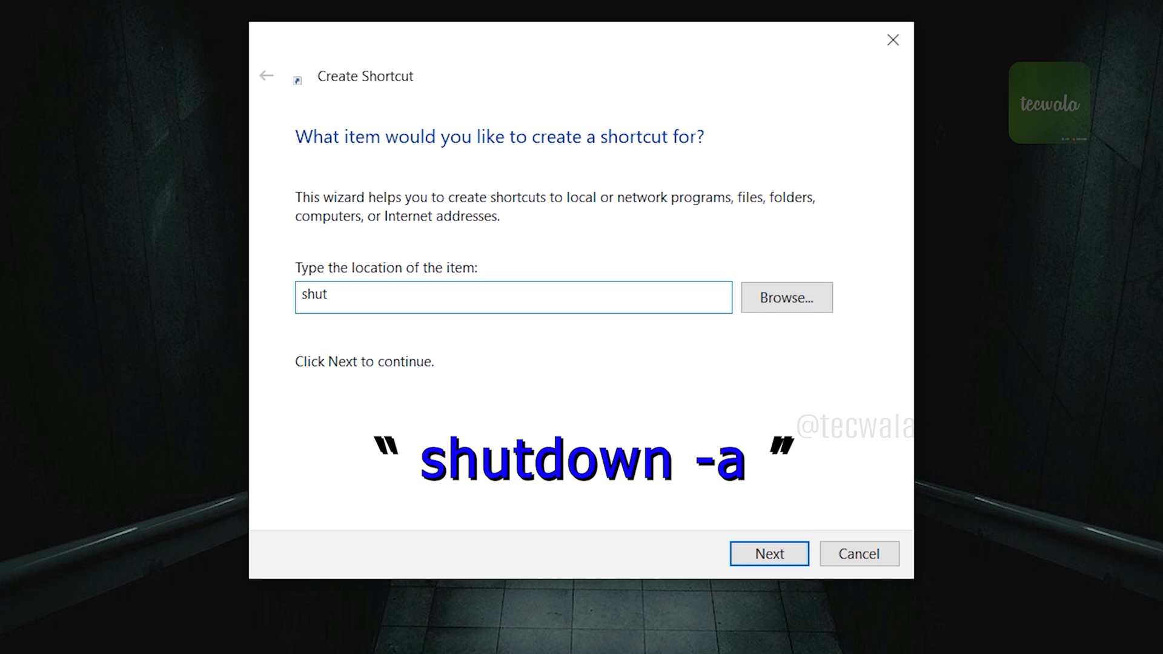
type("down")
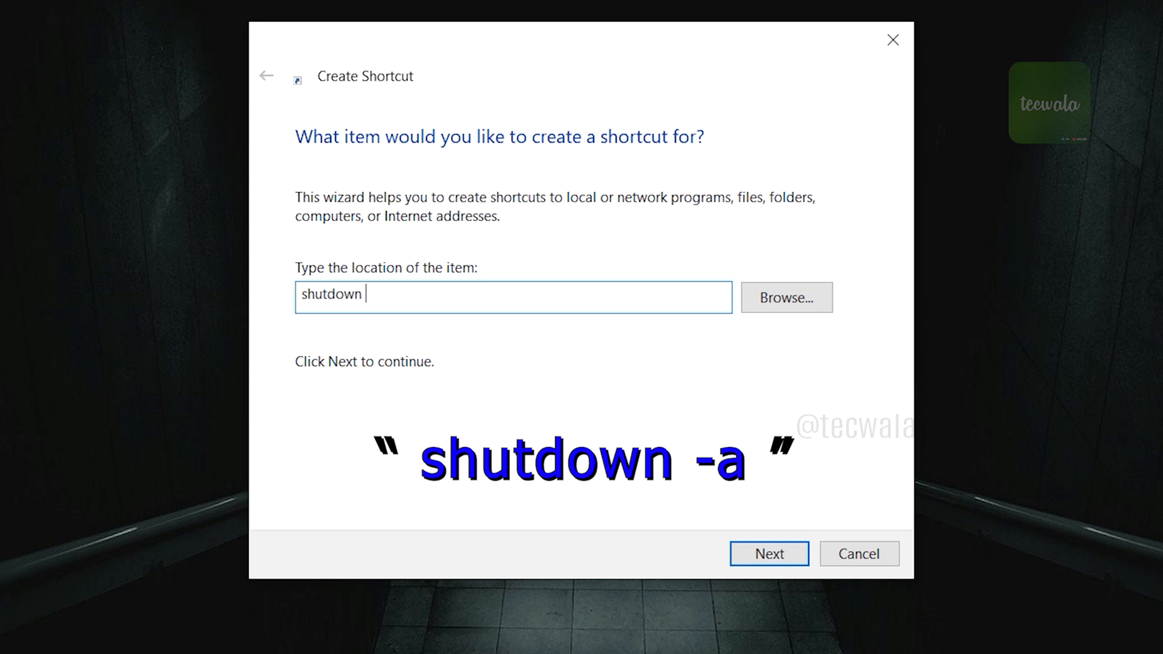
type("-a")
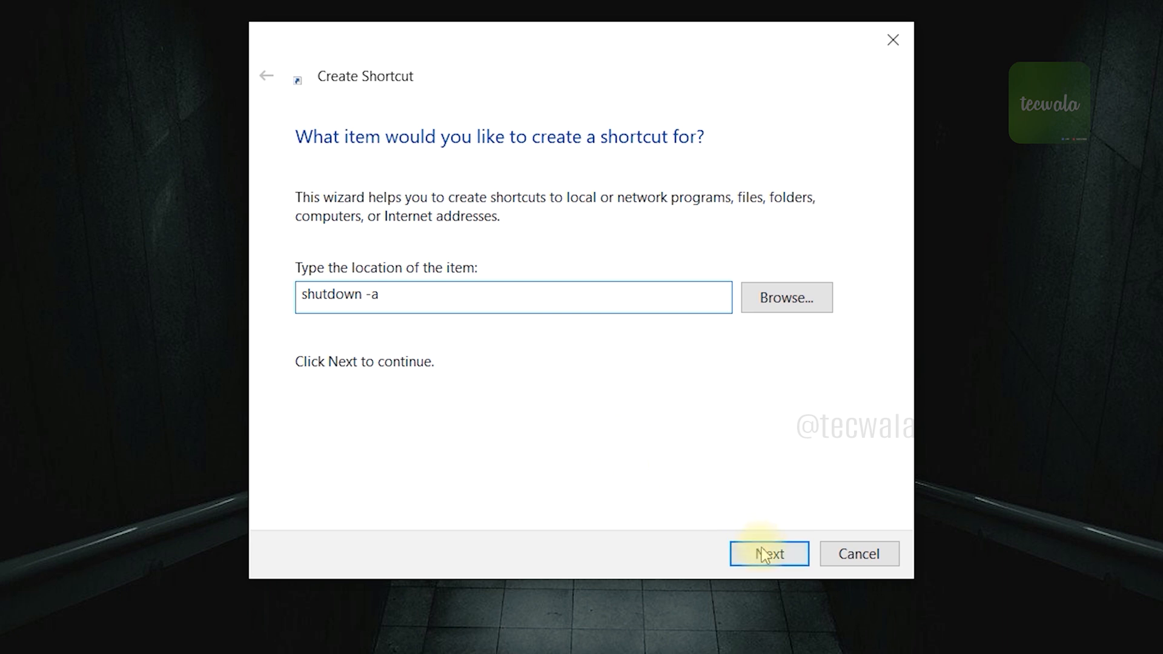
- Name the second shortcut 'cancel shutdown' and finish creating it
left_click(768, 554)
type("cancel shutdown")
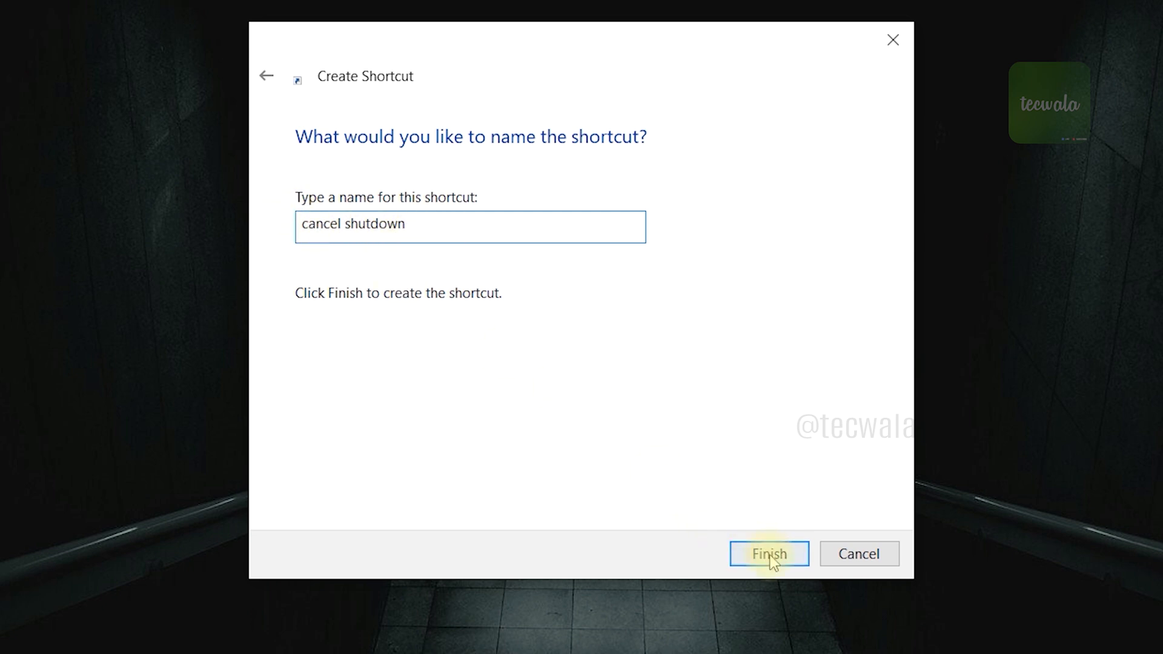
left_click(770, 553)
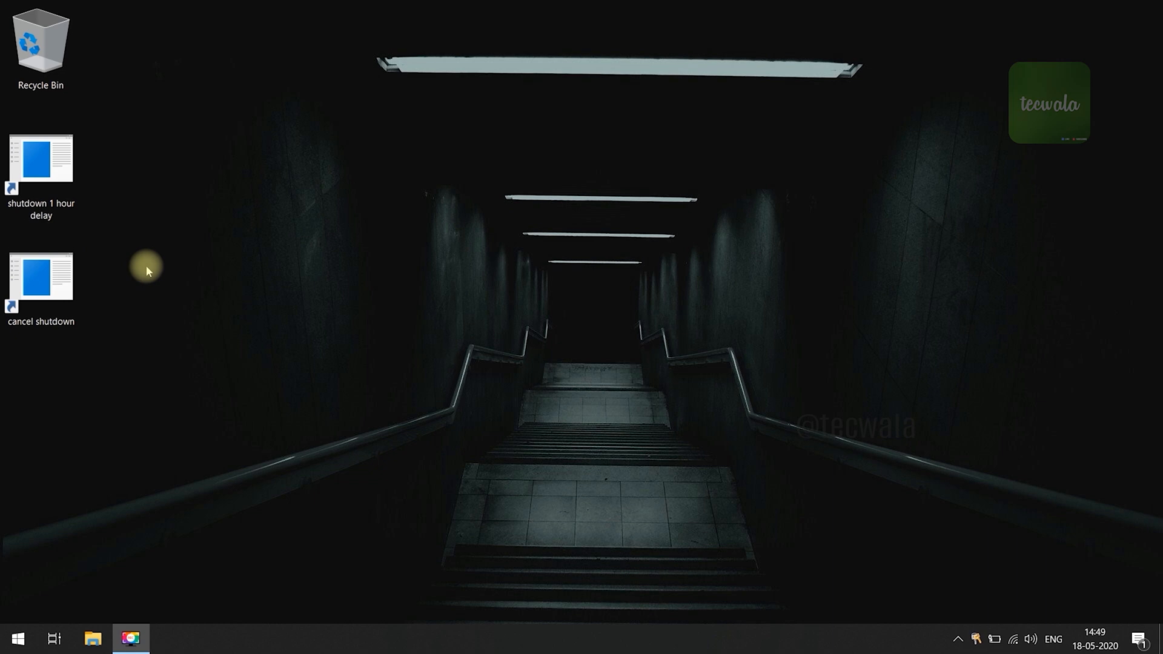
- Run 'cancel shutdown' to call off the scheduled shutdown, then select 'shutdown 1 hour delay'
double_click(40, 275)
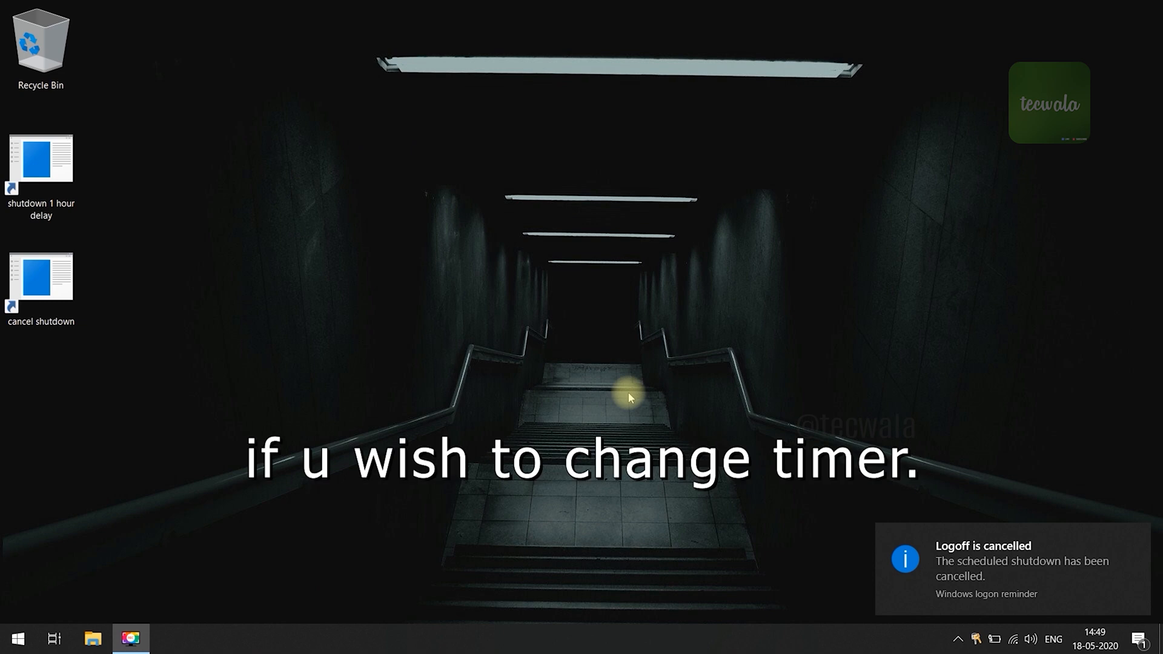
left_click(40, 161)
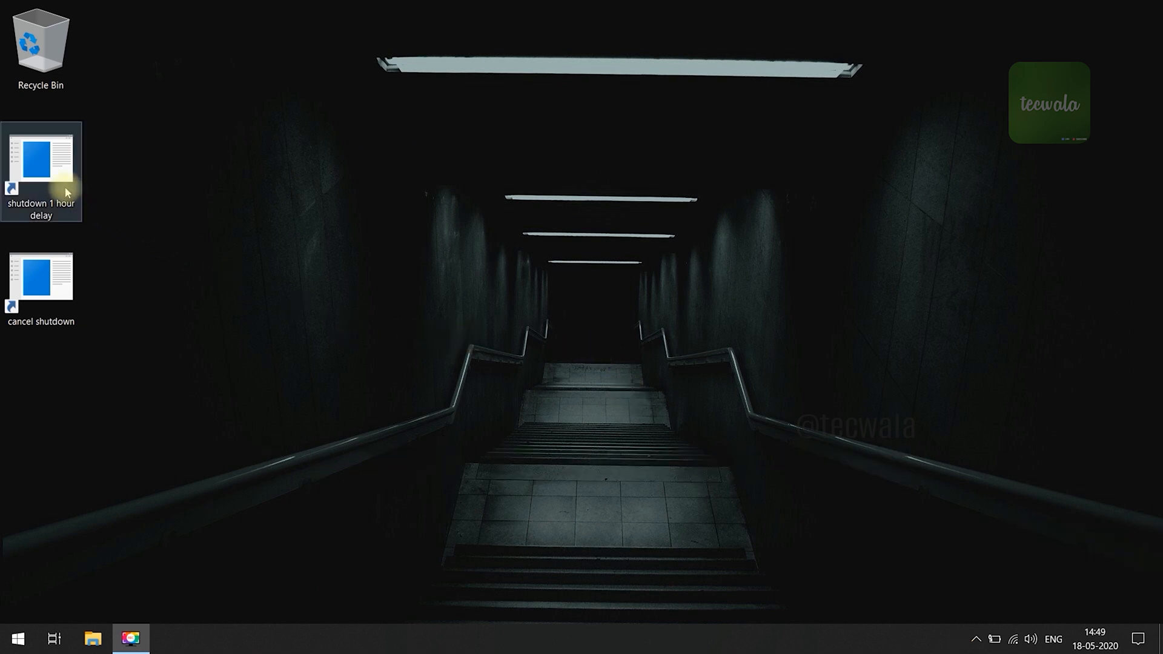
- View the 'shutdown 1 hour delay' properties and select the 3600 in target shutdown.exe -s -t 3600
right_click(41, 171)
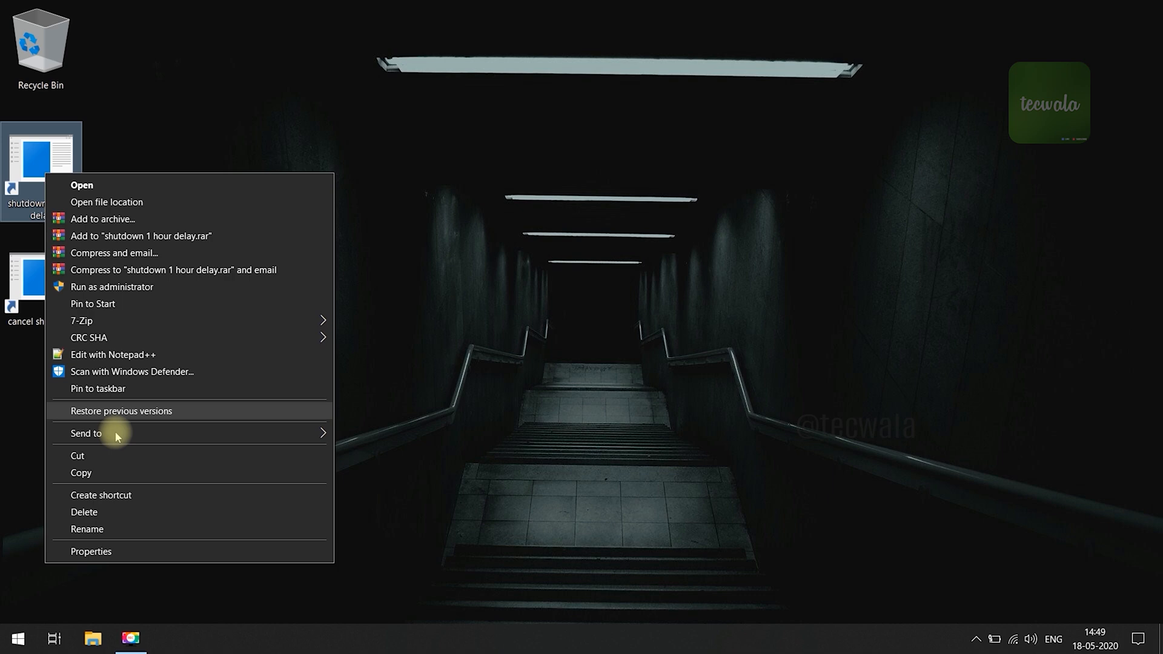
left_click(91, 551)
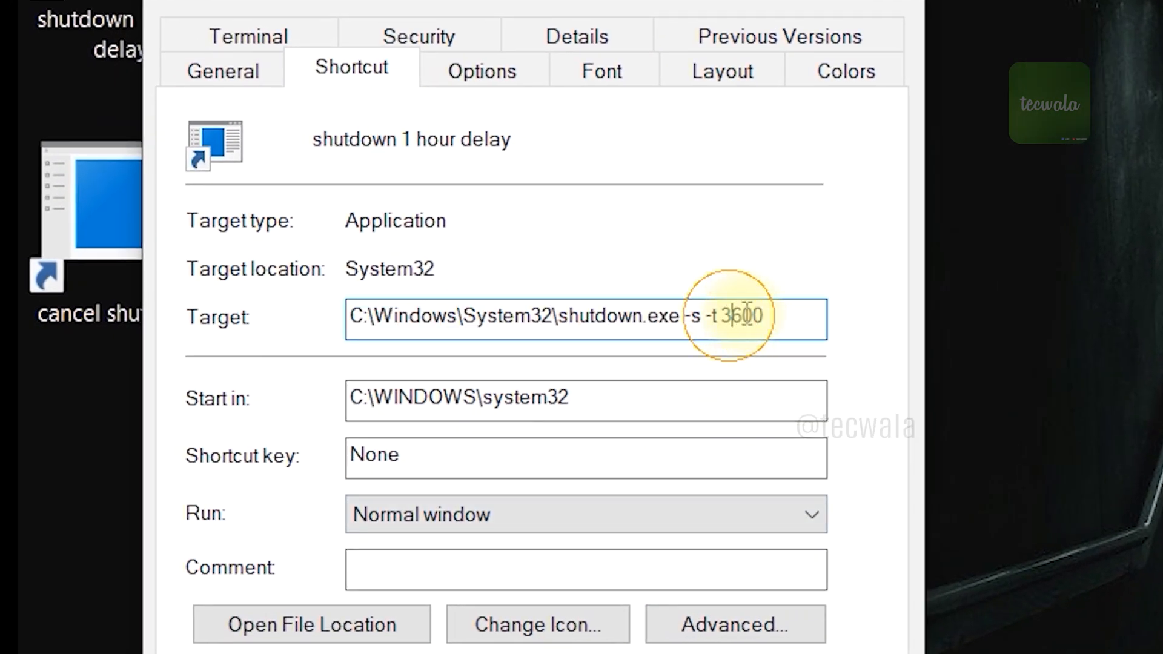
double_click(745, 315)
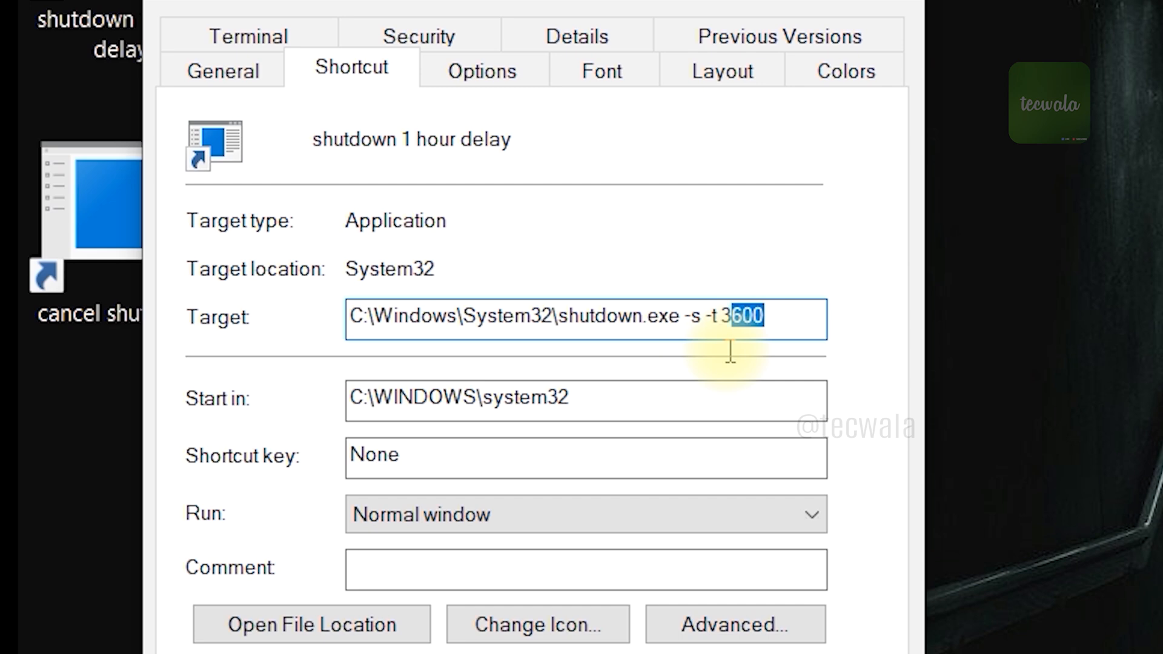